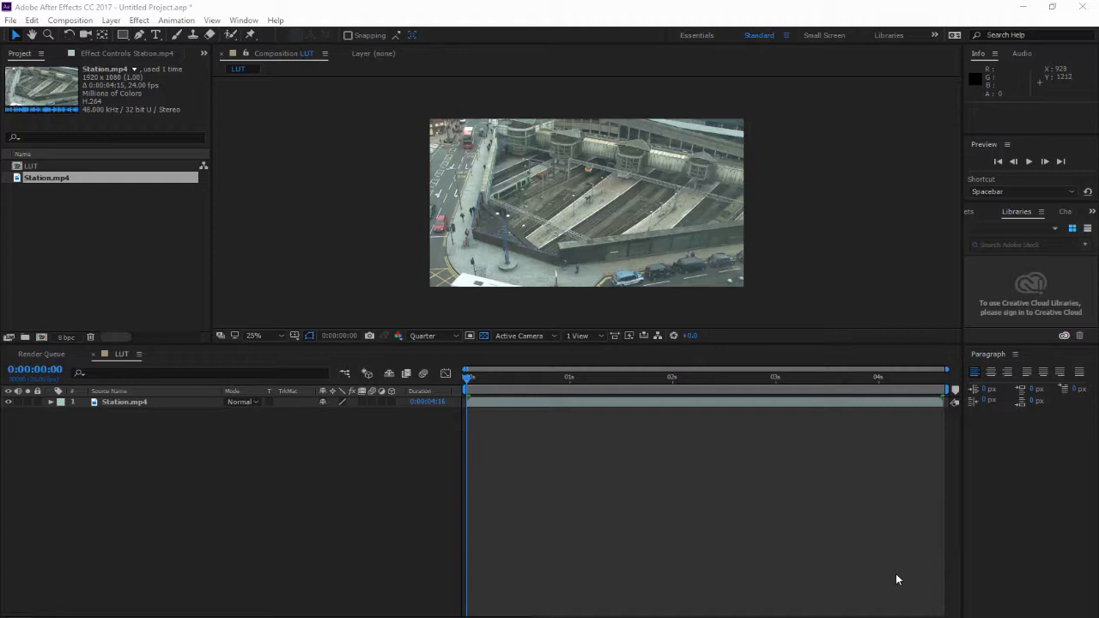
mouse_move(891, 579)
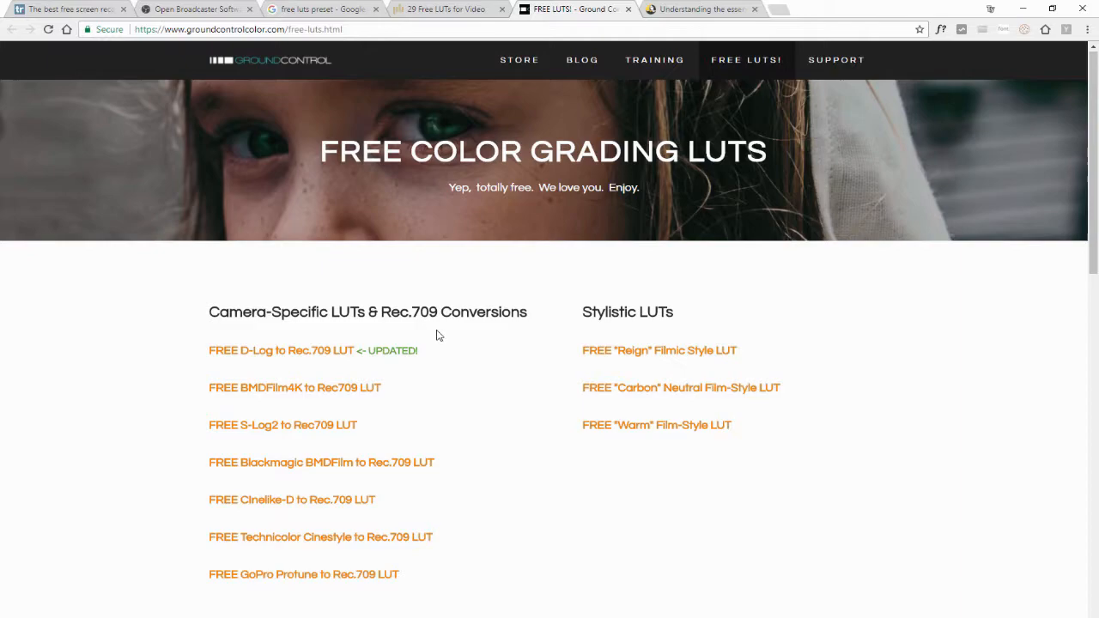
Switch to PremiumBeat's '29 Free LUTs for Video' article and scroll through its listed LUT sources.
click(446, 10)
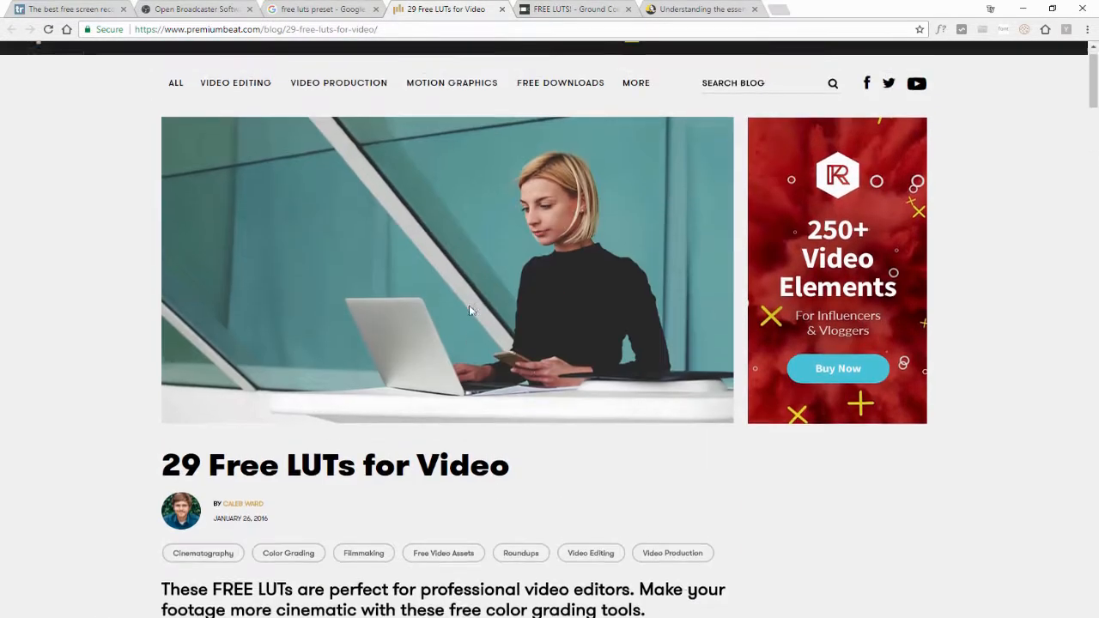
scroll(down, 3)
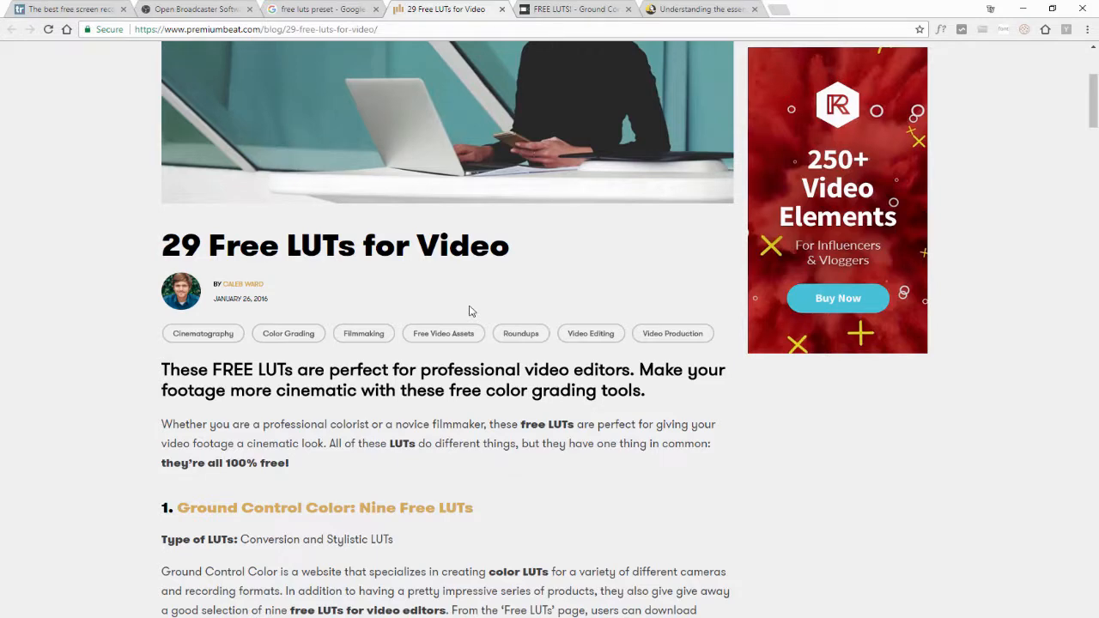
scroll(down, 3)
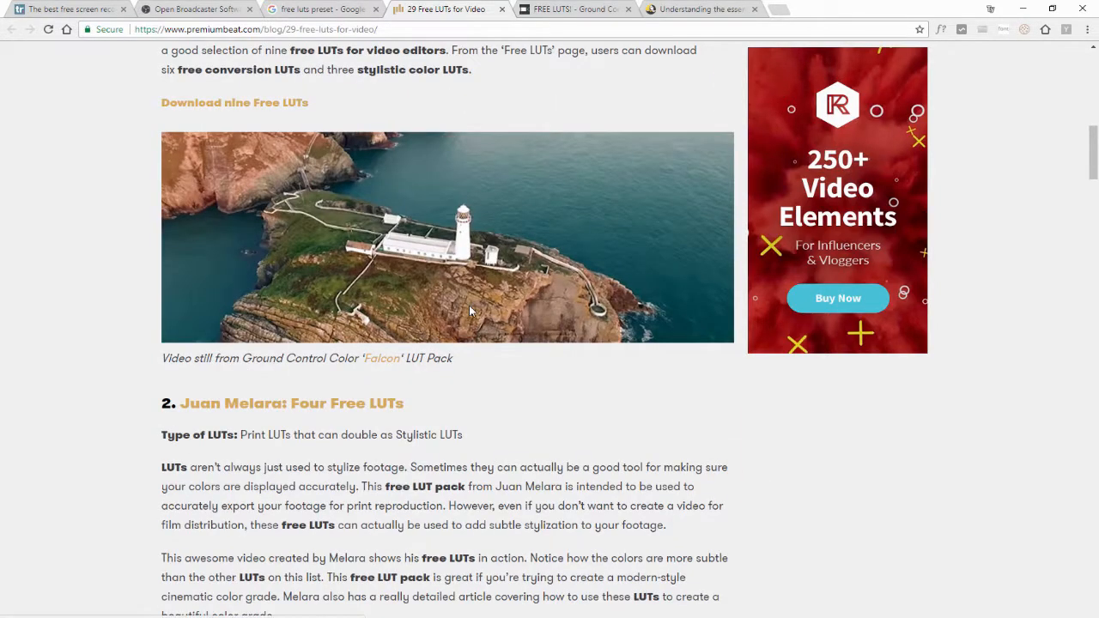
scroll(down, 3)
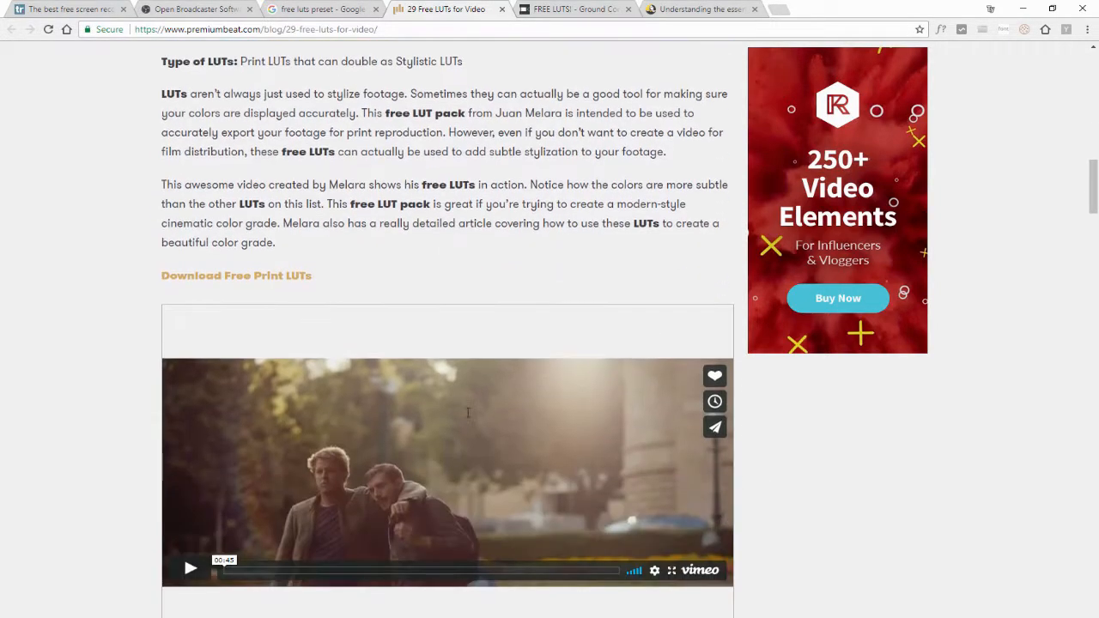
scroll(down, 3)
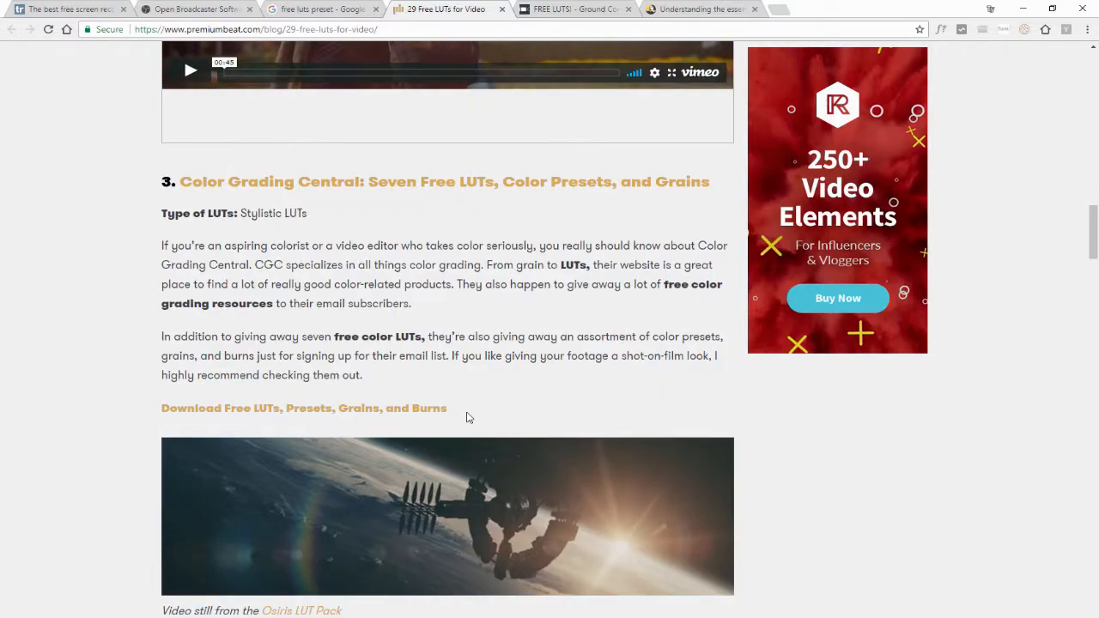
scroll(up, 3)
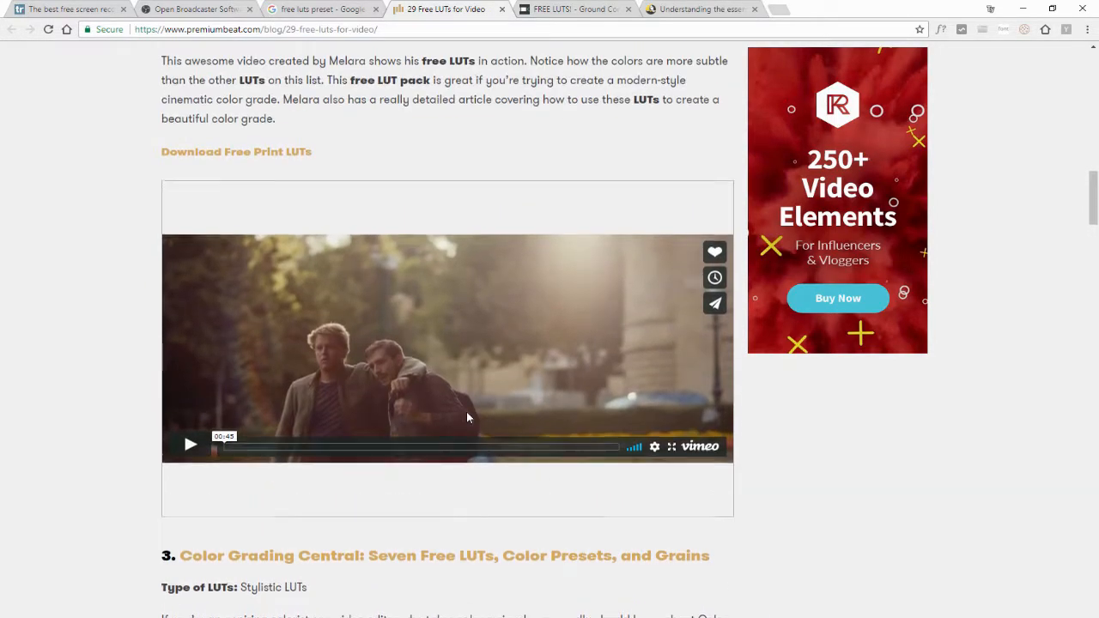
scroll(up, 3)
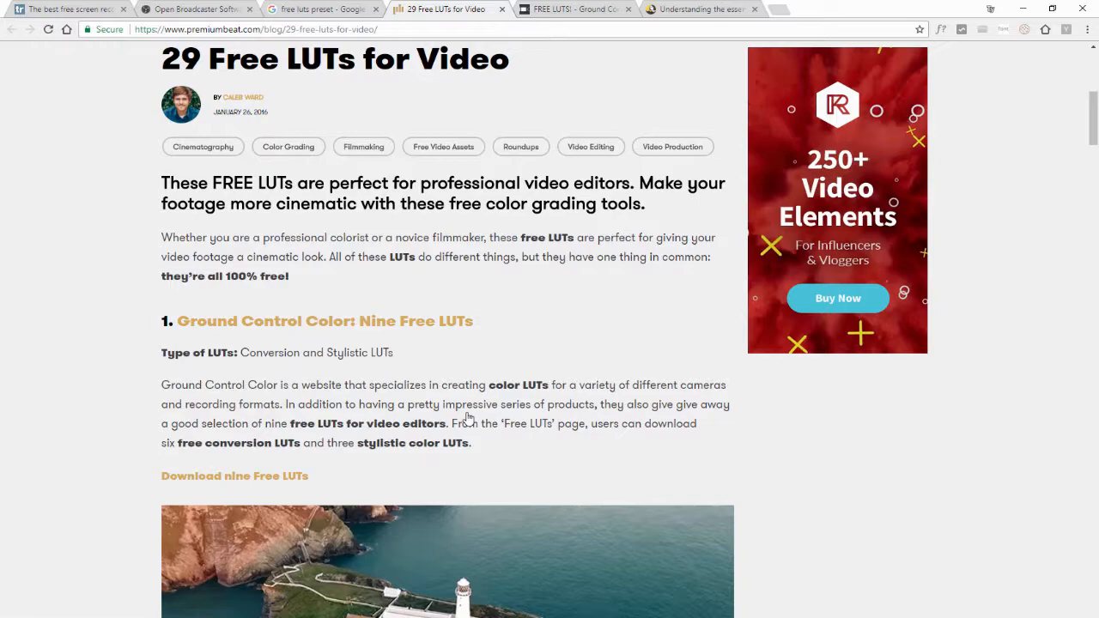
scroll(up, 3)
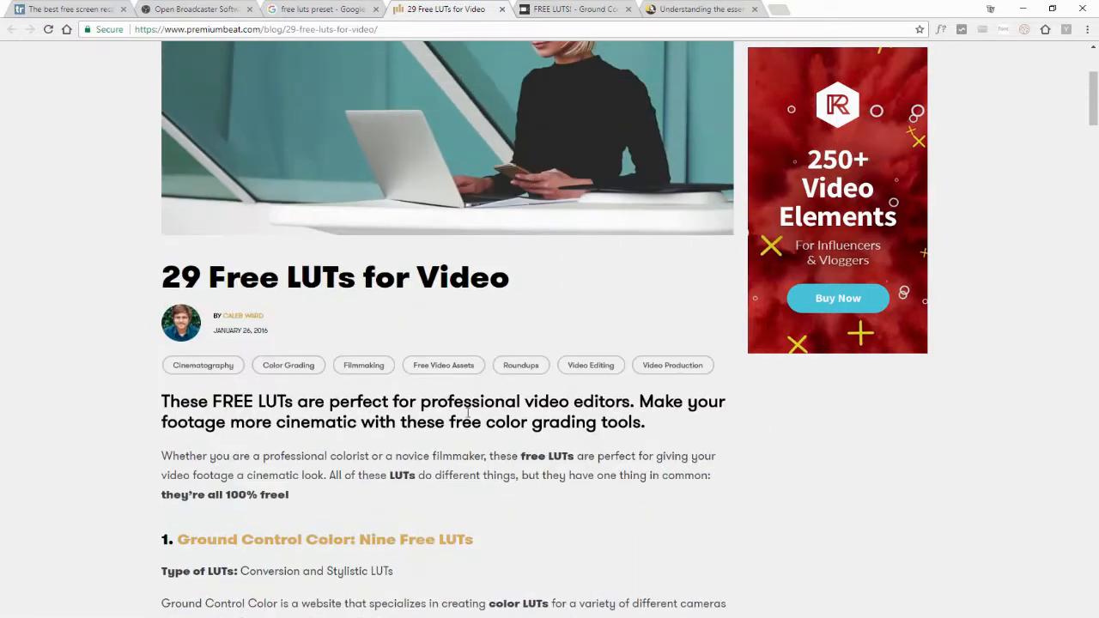
scroll(down, 3)
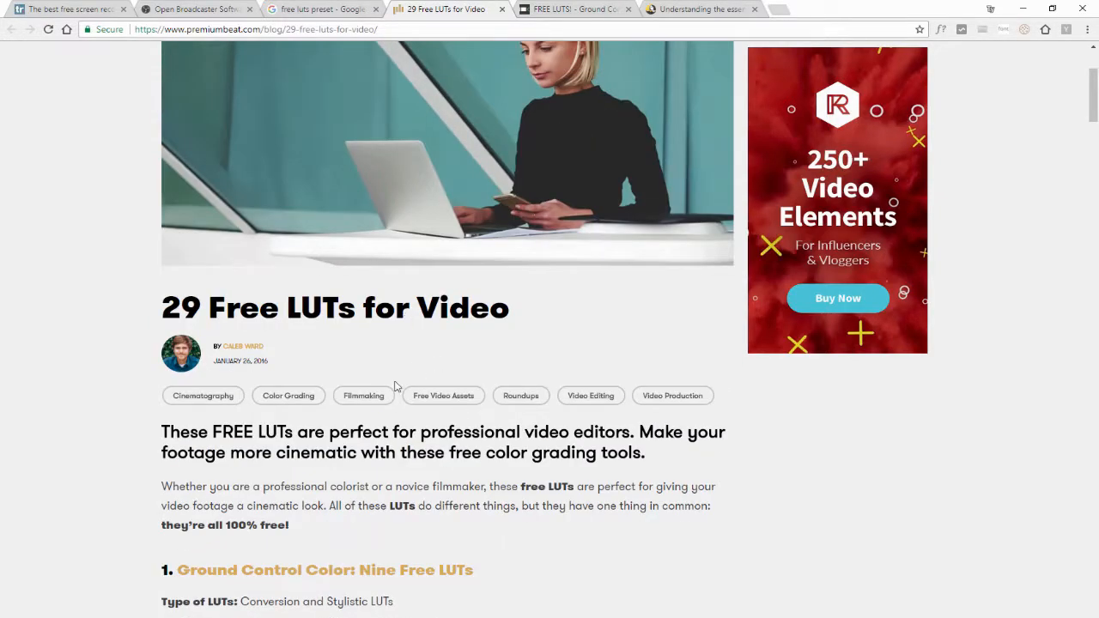
scroll(down, 3)
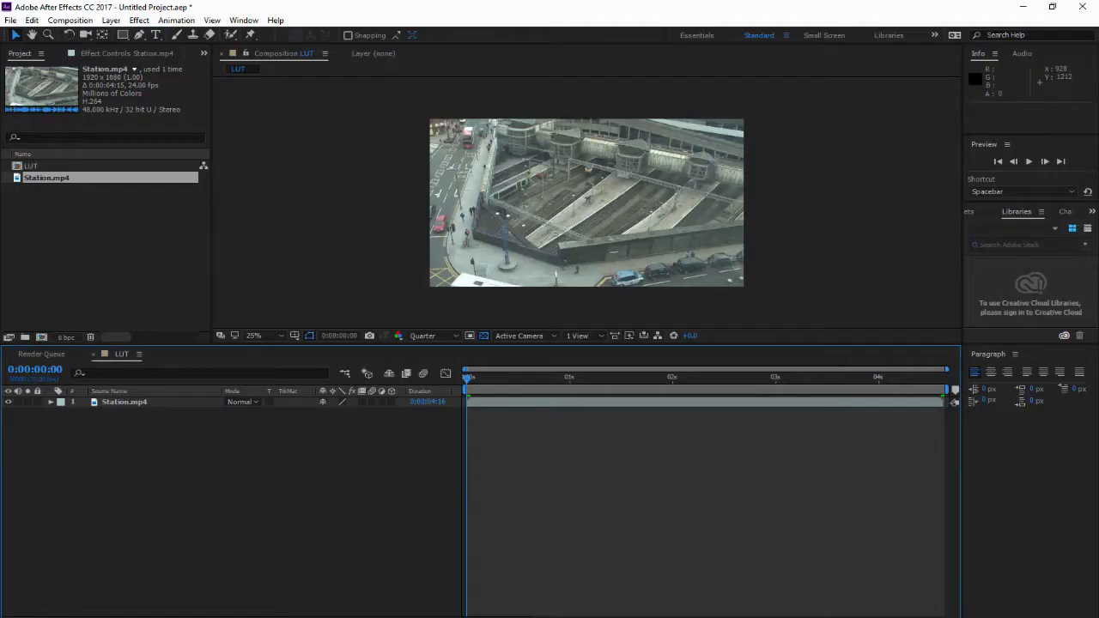
mouse_move(500, 374)
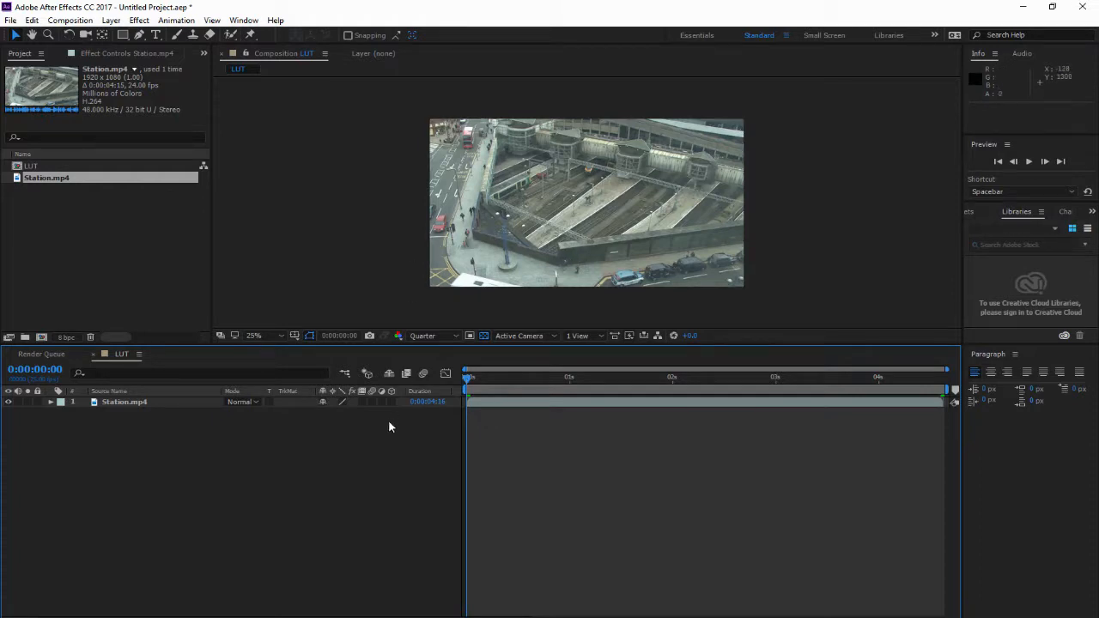
mouse_move(324, 461)
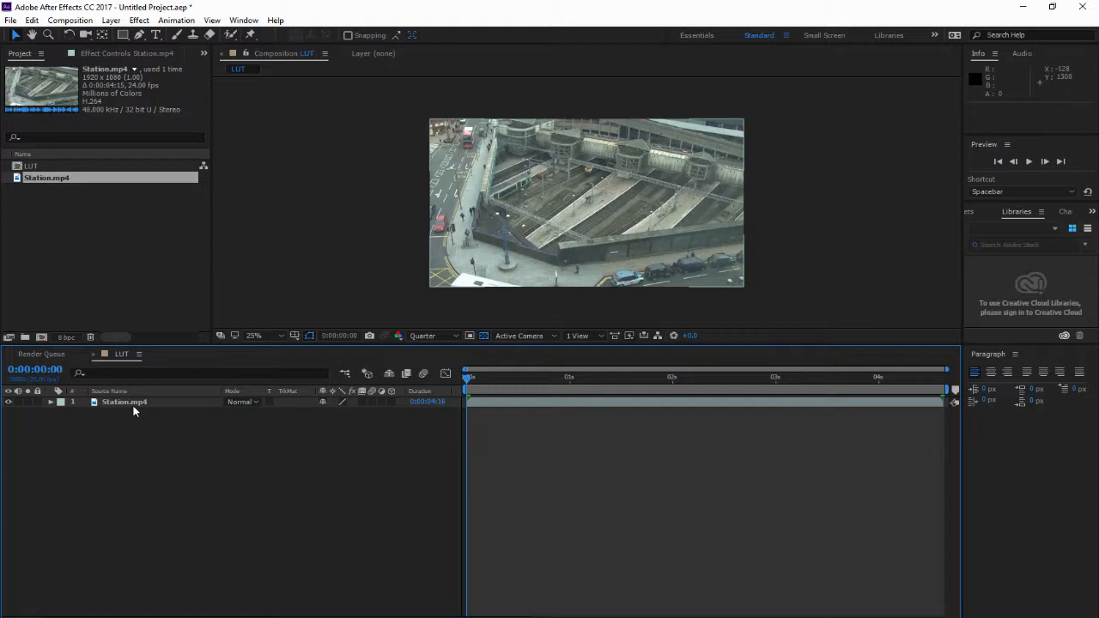
Select the Station.mp4 layer in the Timeline and bring up the Effect menu.
click(124, 401)
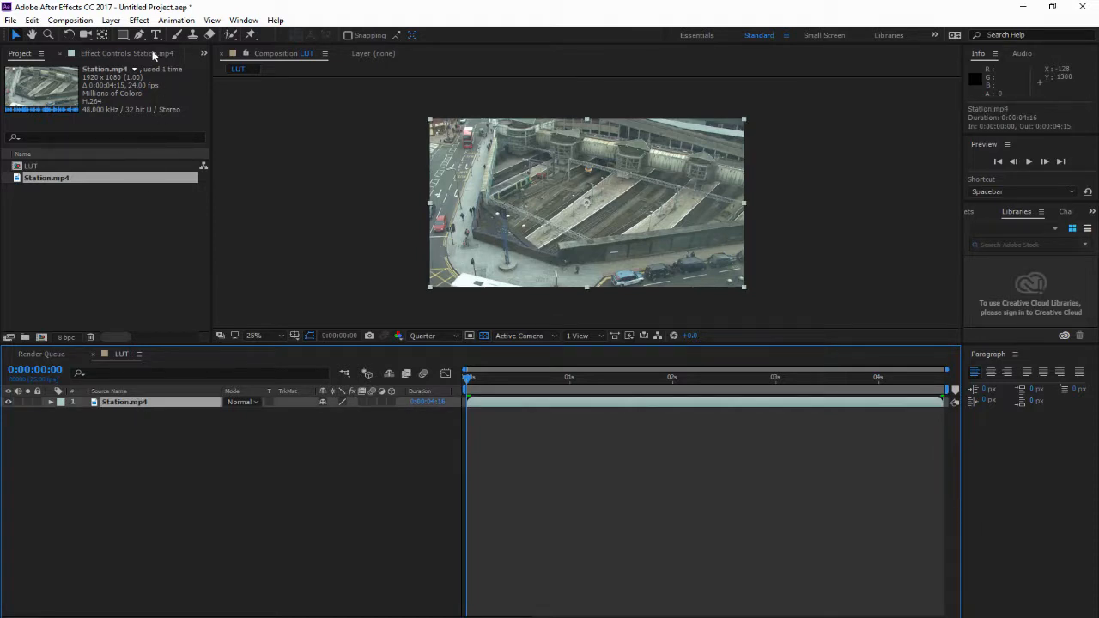
click(139, 20)
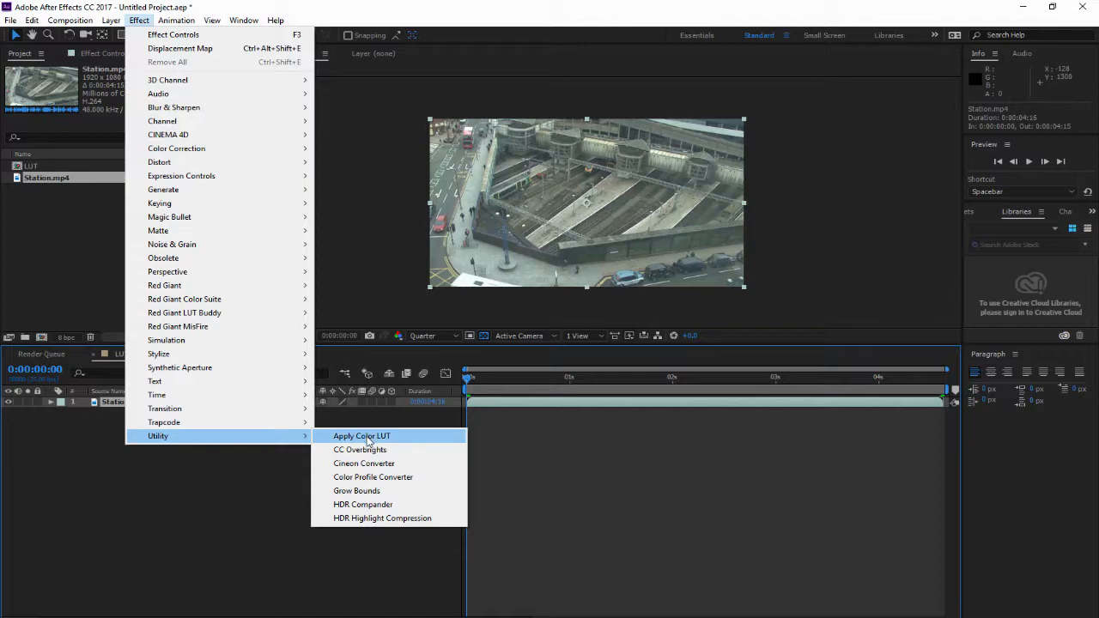
Apply Effect > Utility > Apply Color LUT to Station.mp4, bringing up the LUT file chooser.
click(361, 436)
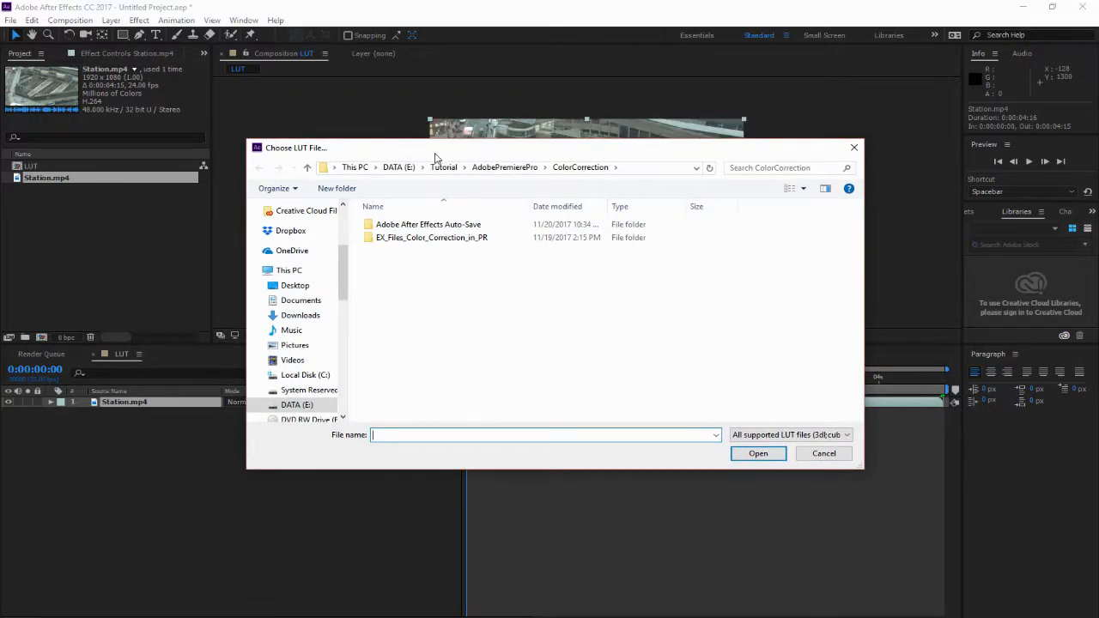
Browse DATA (E:) > Tutorial > AdobeAfterEffects > Luts Pack and load F-8700-STD.cube.
click(398, 167)
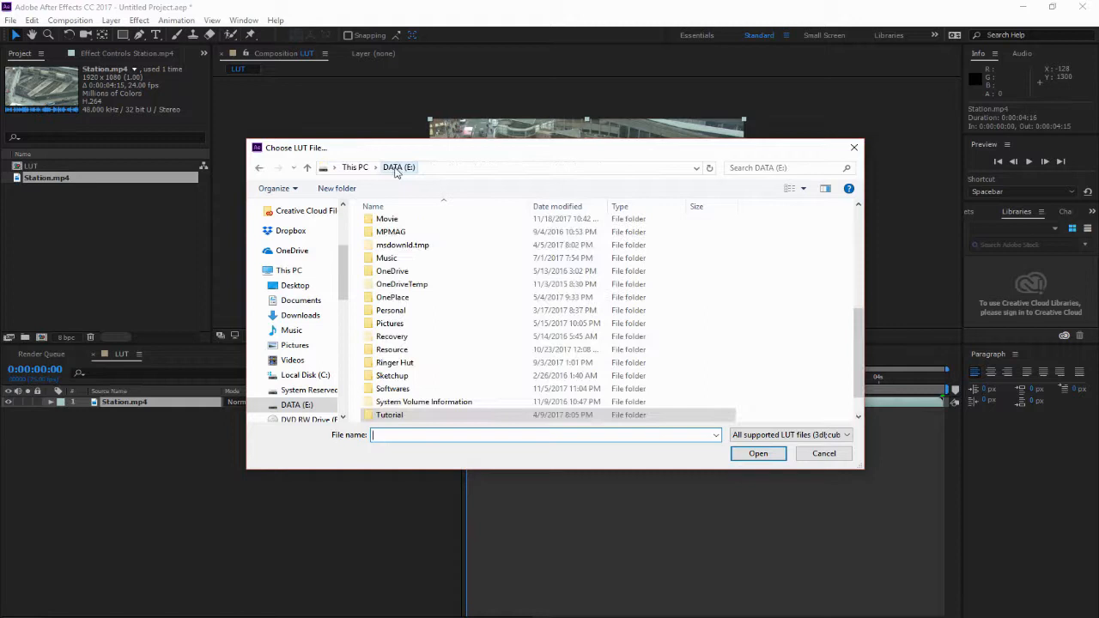
scroll(down, 3)
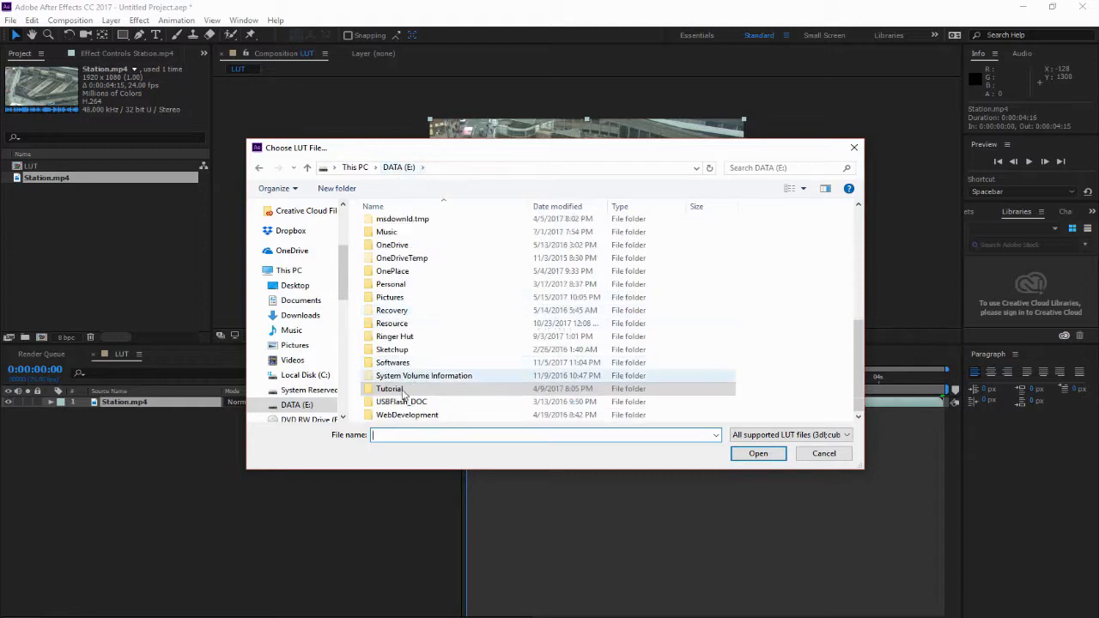
double_click(391, 388)
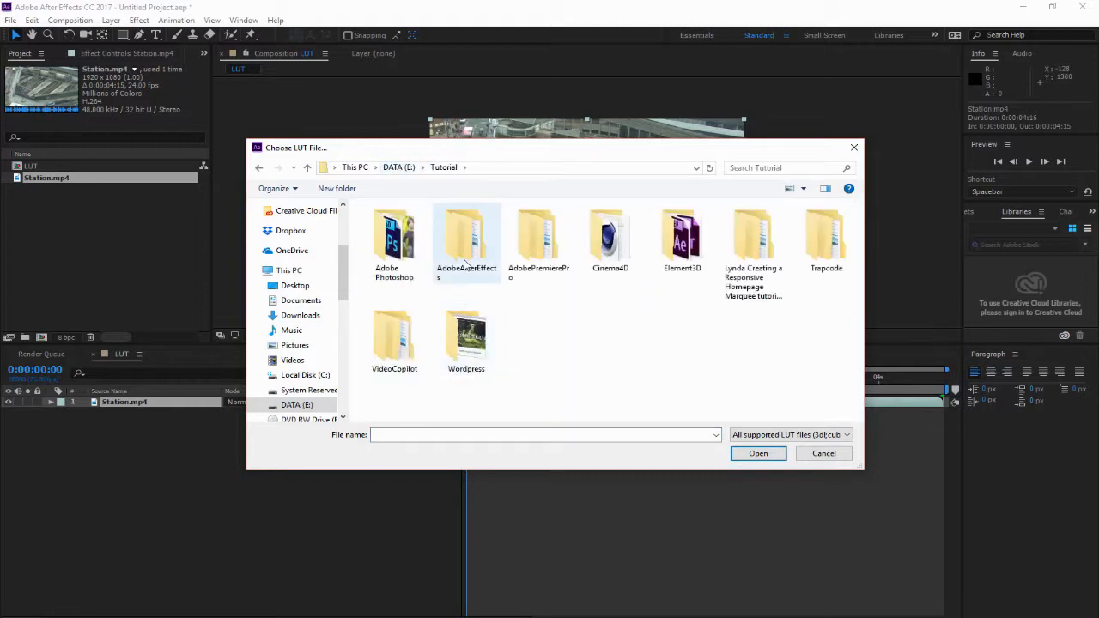
double_click(466, 236)
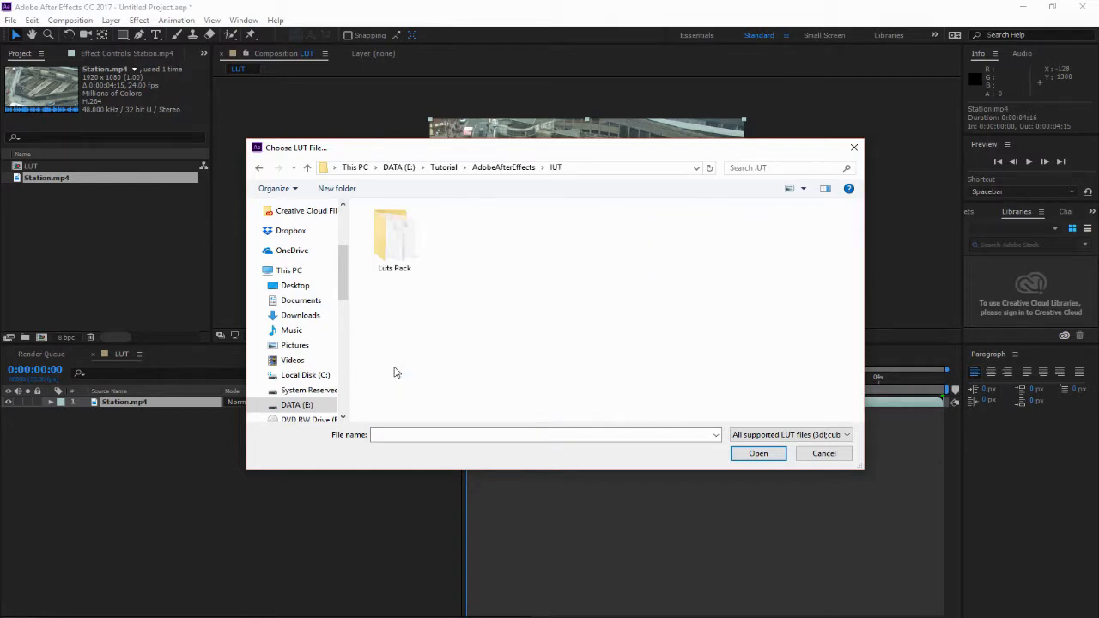
double_click(394, 240)
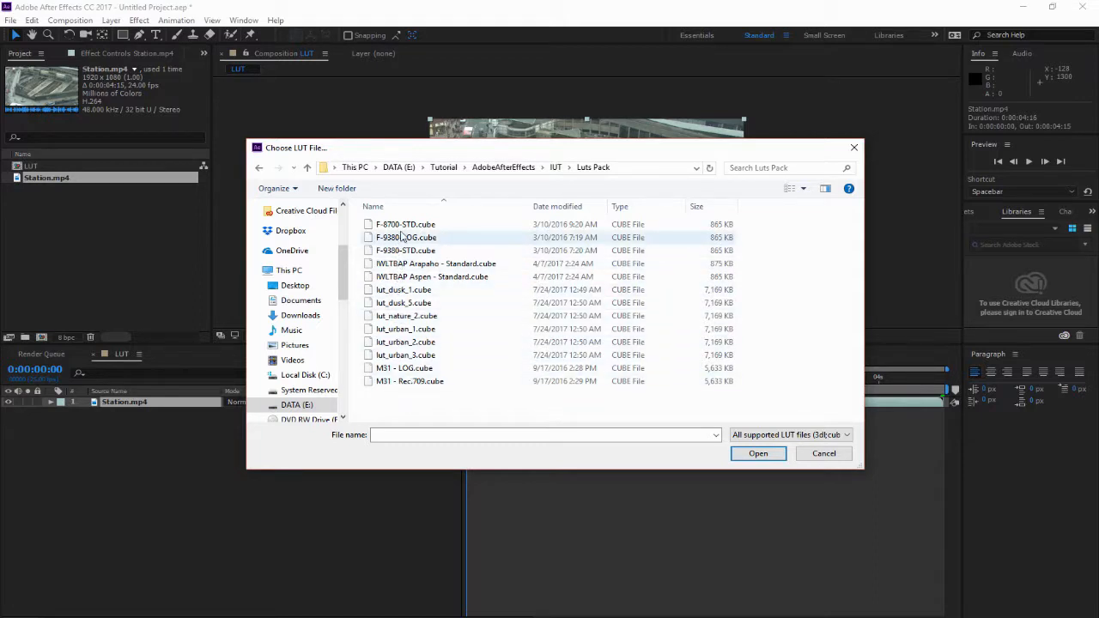
click(405, 224)
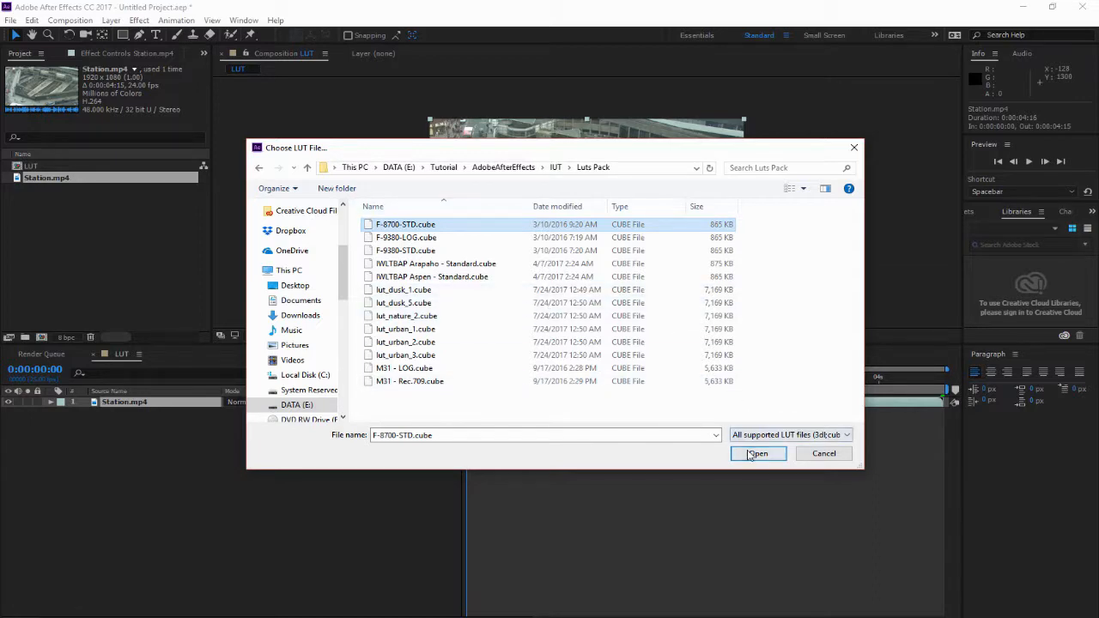
click(757, 454)
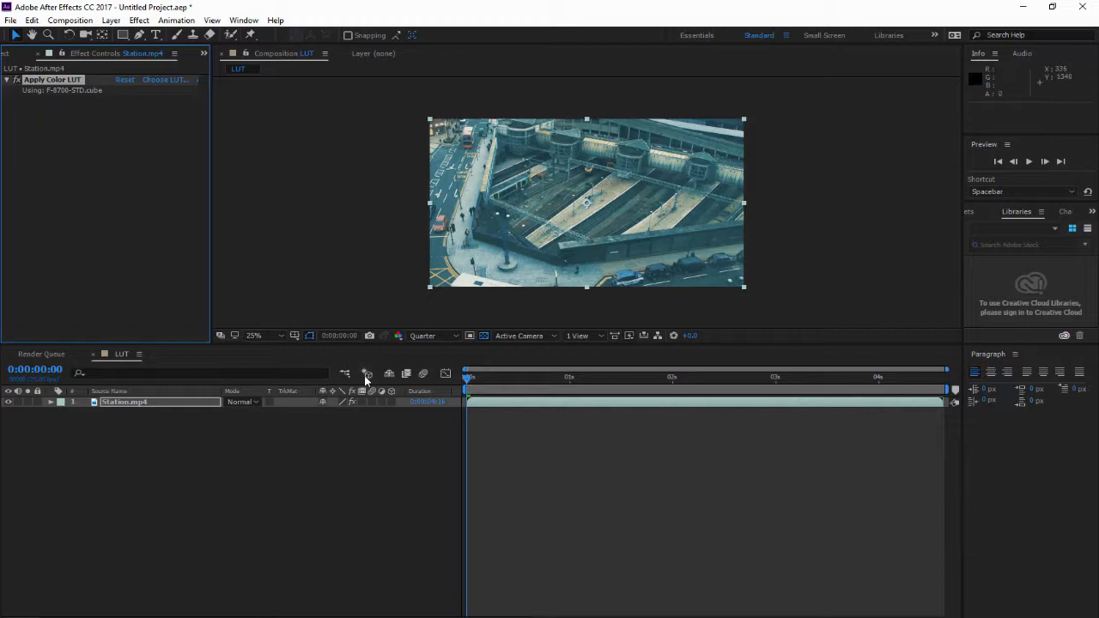
mouse_move(306, 431)
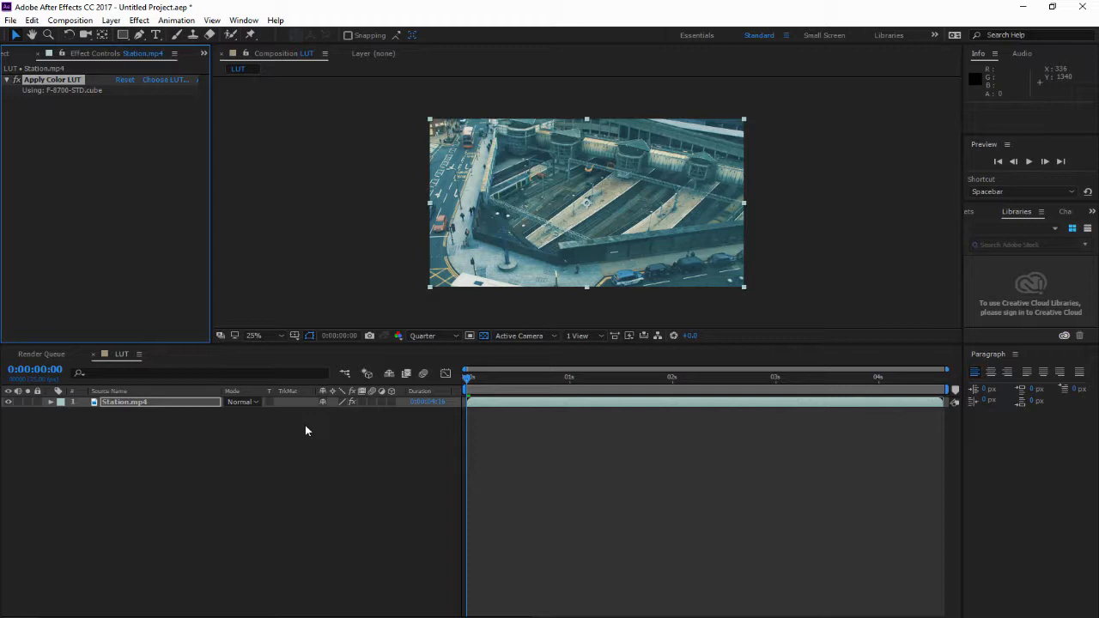
mouse_move(344, 280)
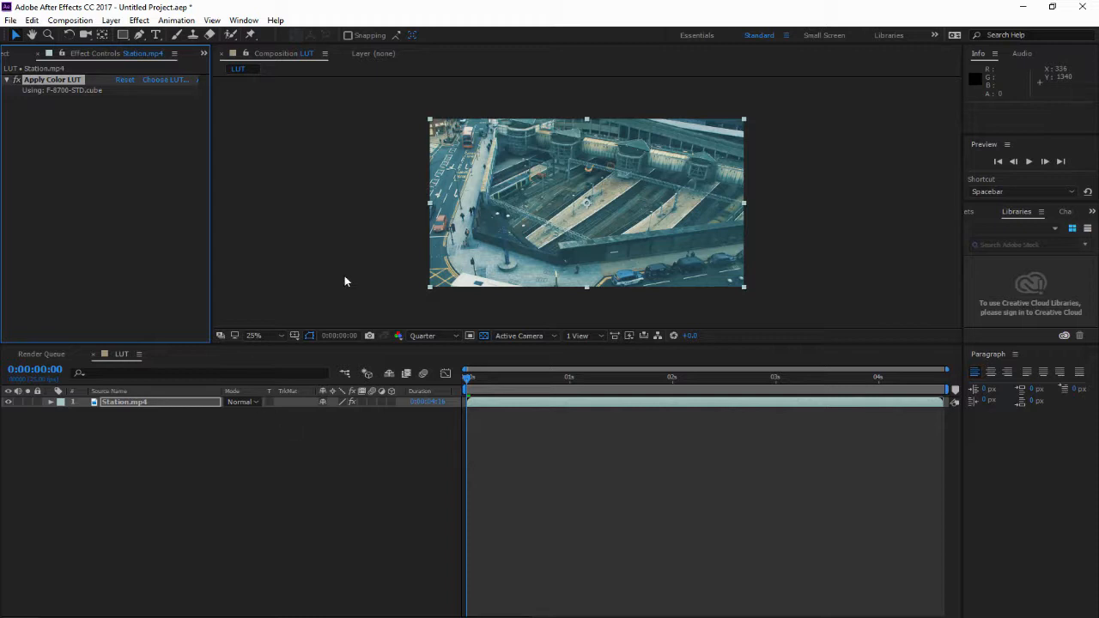
mouse_move(651, 217)
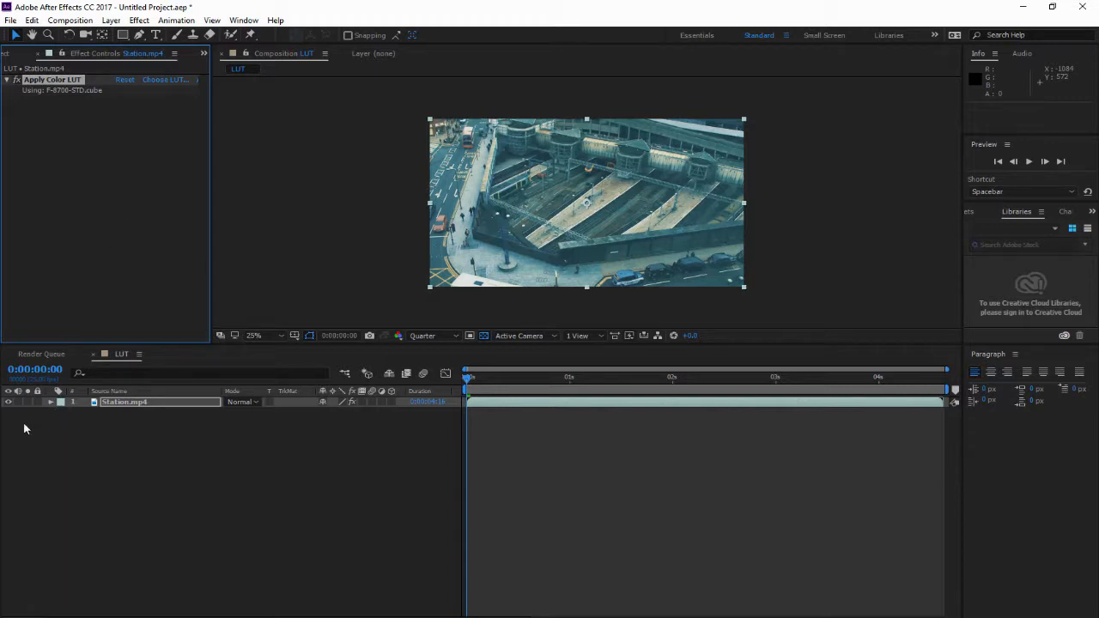
Expand Apply Color LUT's Compositing Options on Station.mp4 and set Effect Opacity to 46%.
click(50, 402)
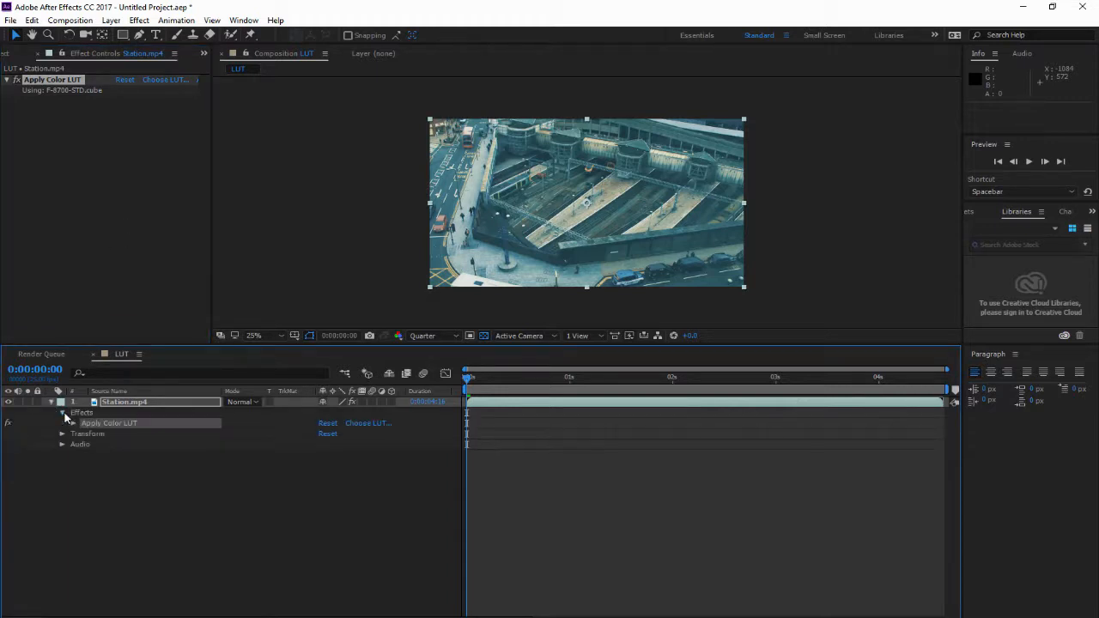
click(73, 423)
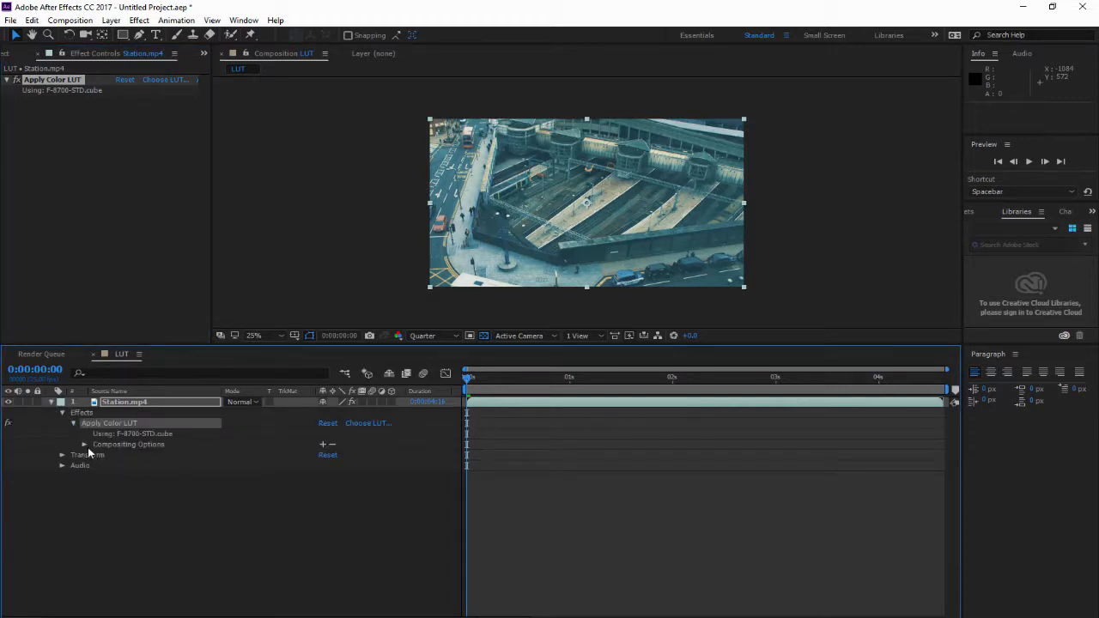
click(85, 445)
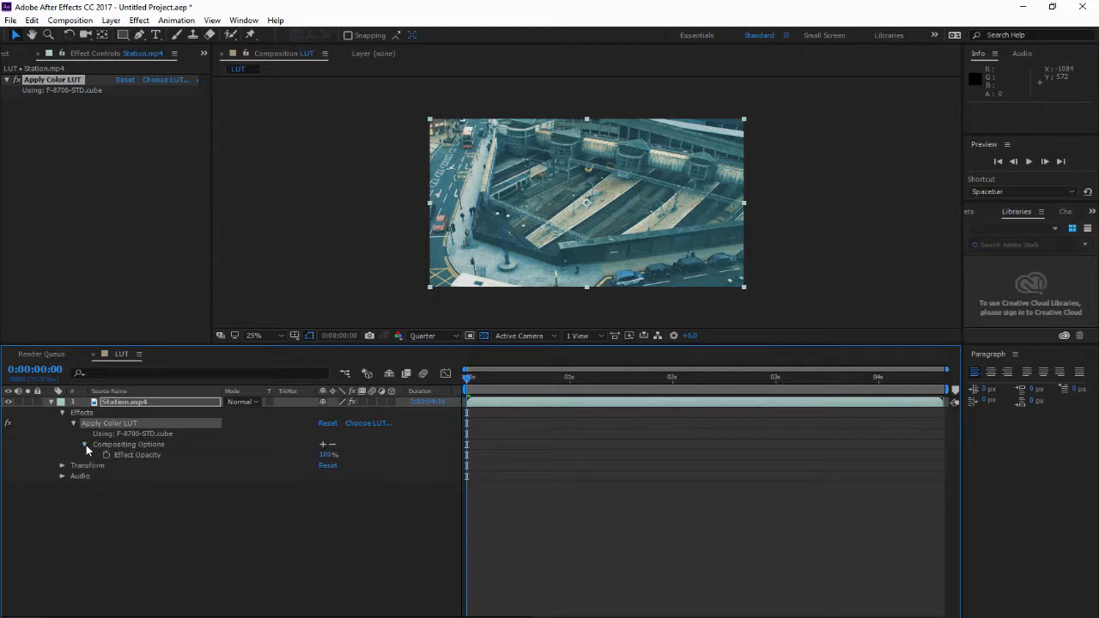
click(137, 454)
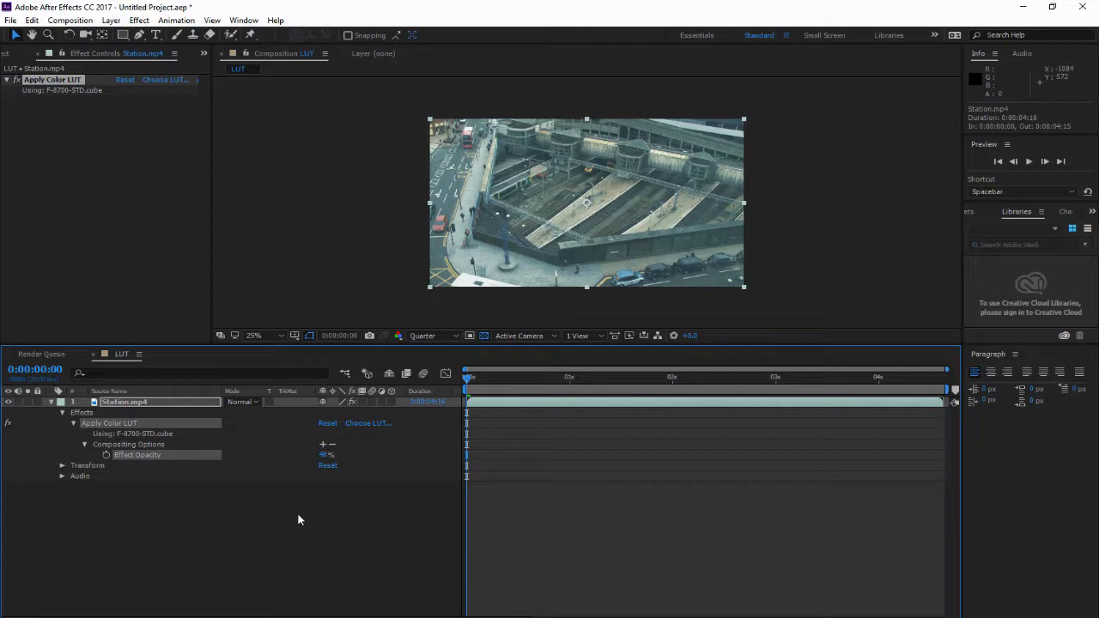
mouse_move(289, 493)
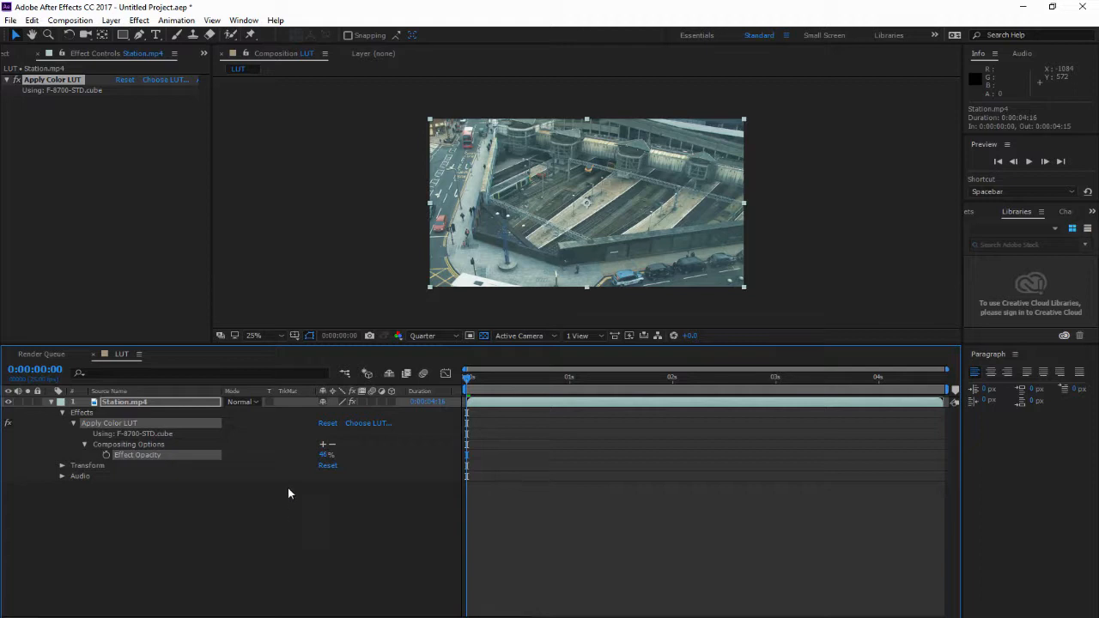